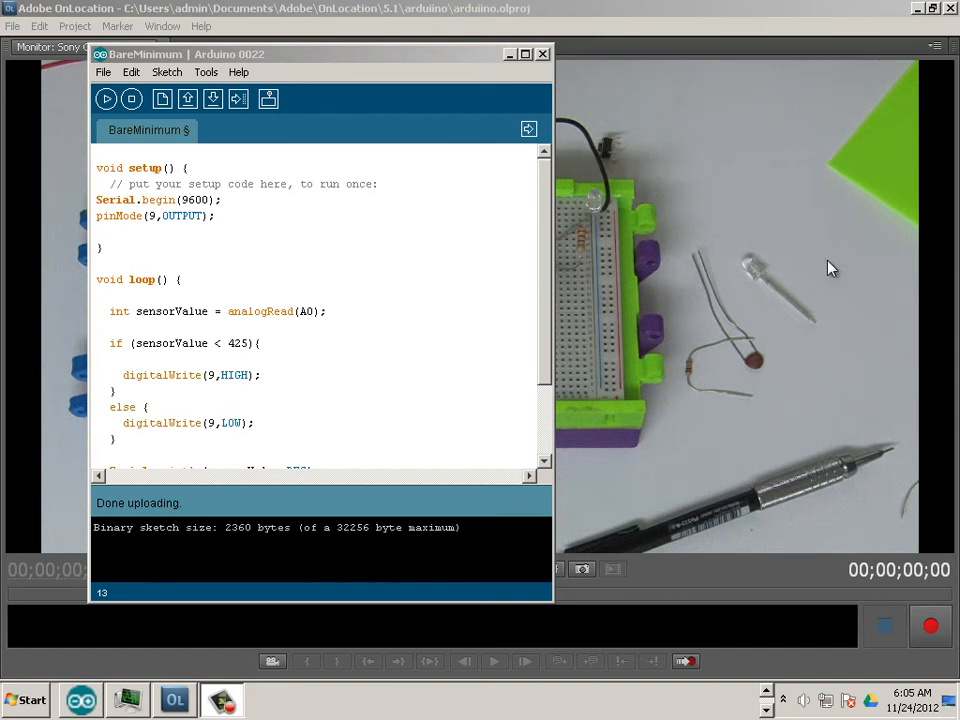
Step: Open the COM7 serial monitor and place the sketch window beside the streaming readings
left_click(267, 99)
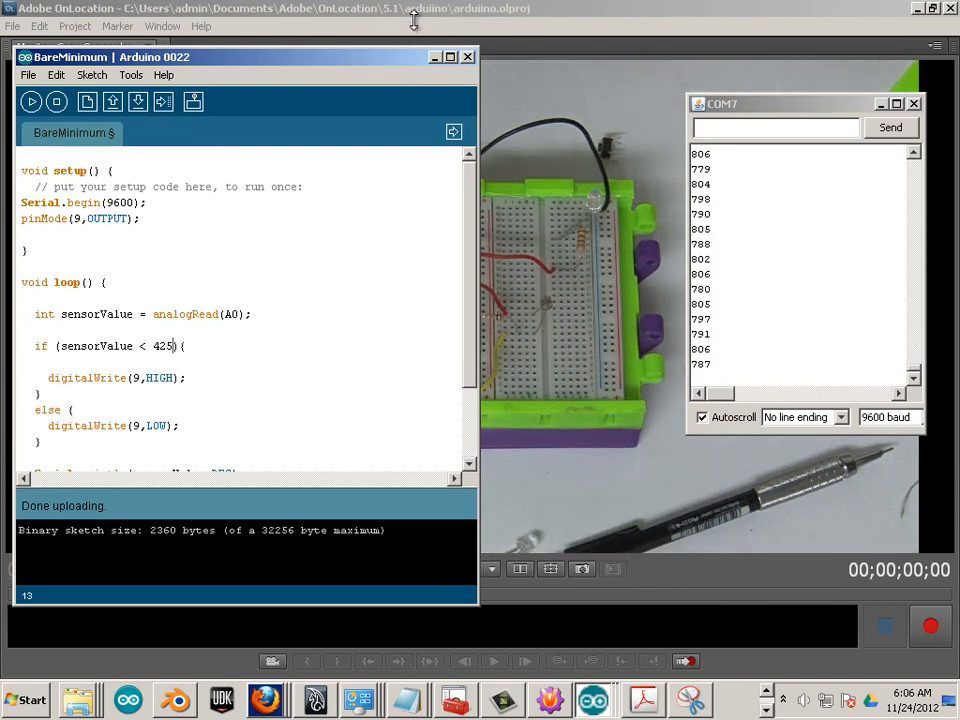
left_click_drag(245, 57, 335, 20)
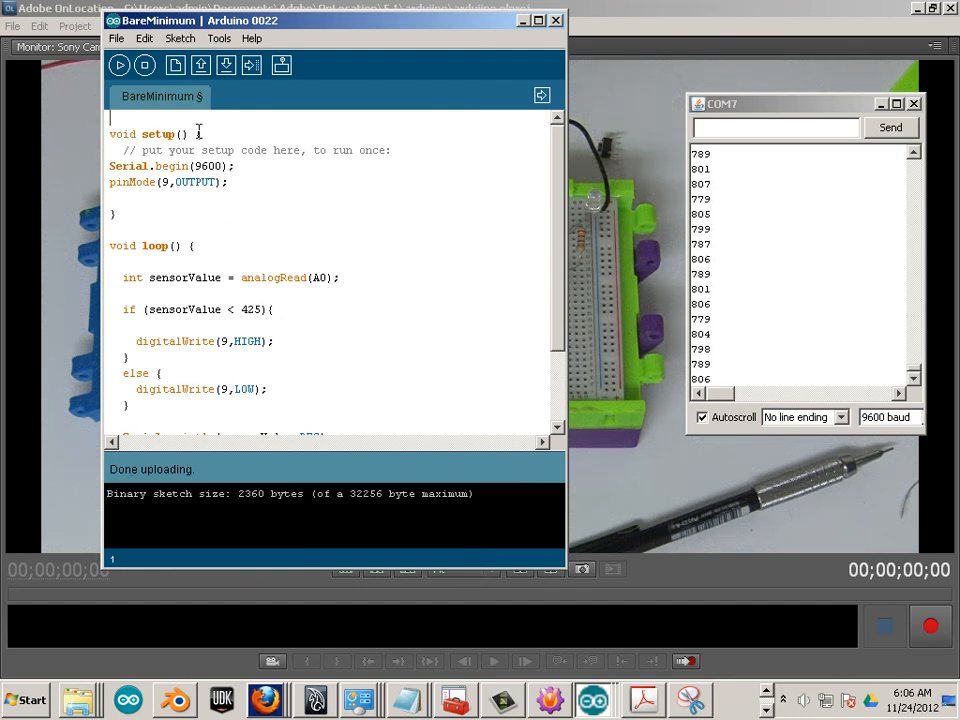
Step: Add the global declaration int lightBulb = 0; above setup()
type("int")
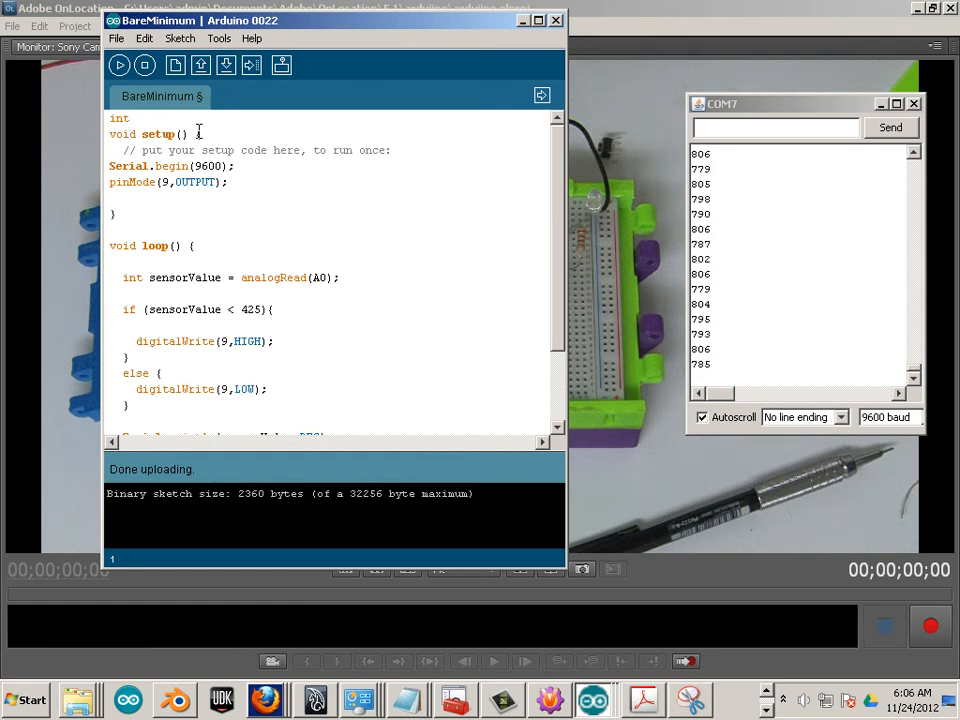
type("light")
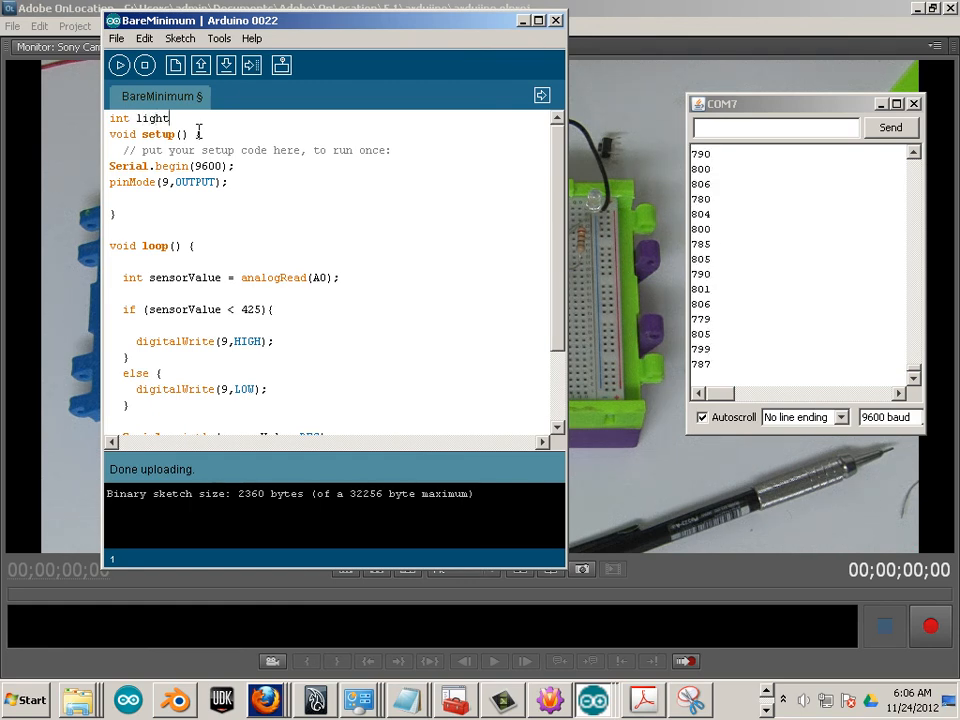
type("Bulb =")
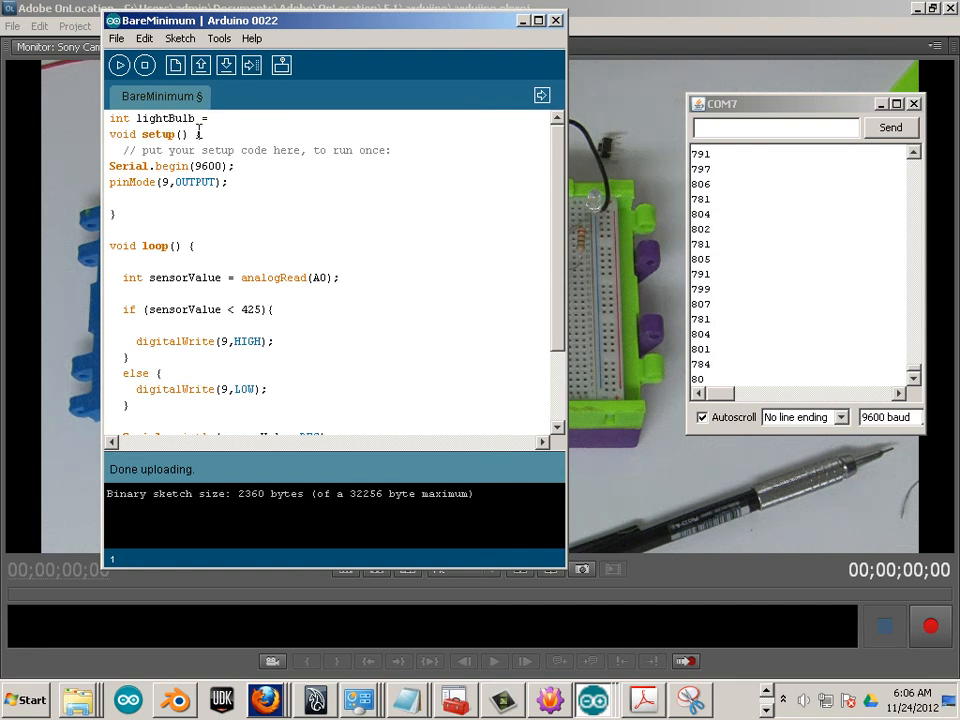
type("0;")
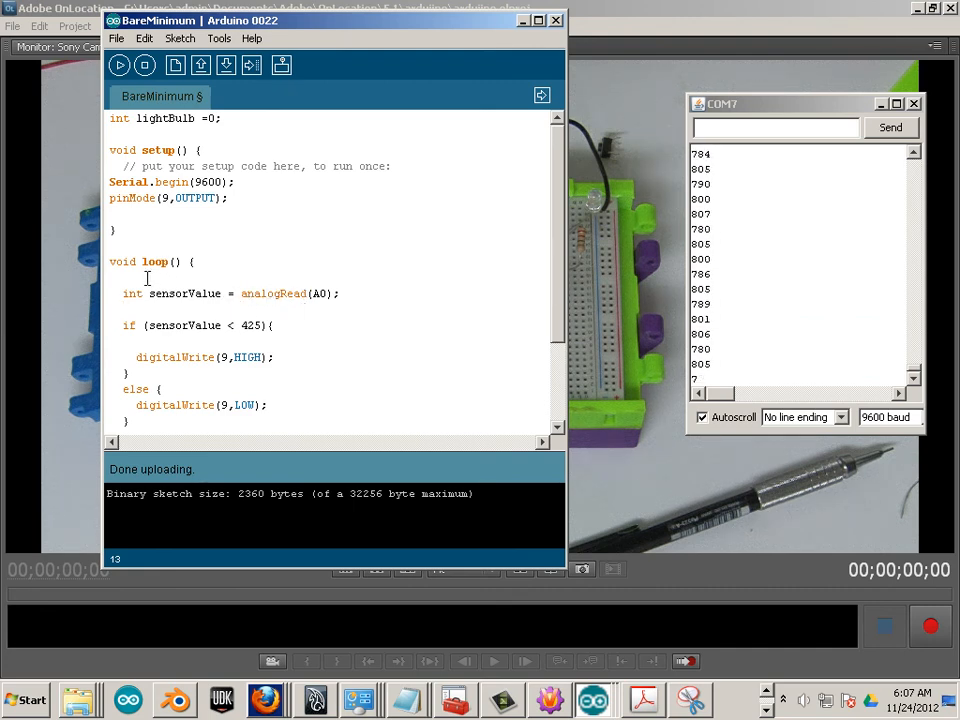
Step: Below analogRead, add lightBulb = map(sensorValue, 750, 398, 30, 200);
type("lig")
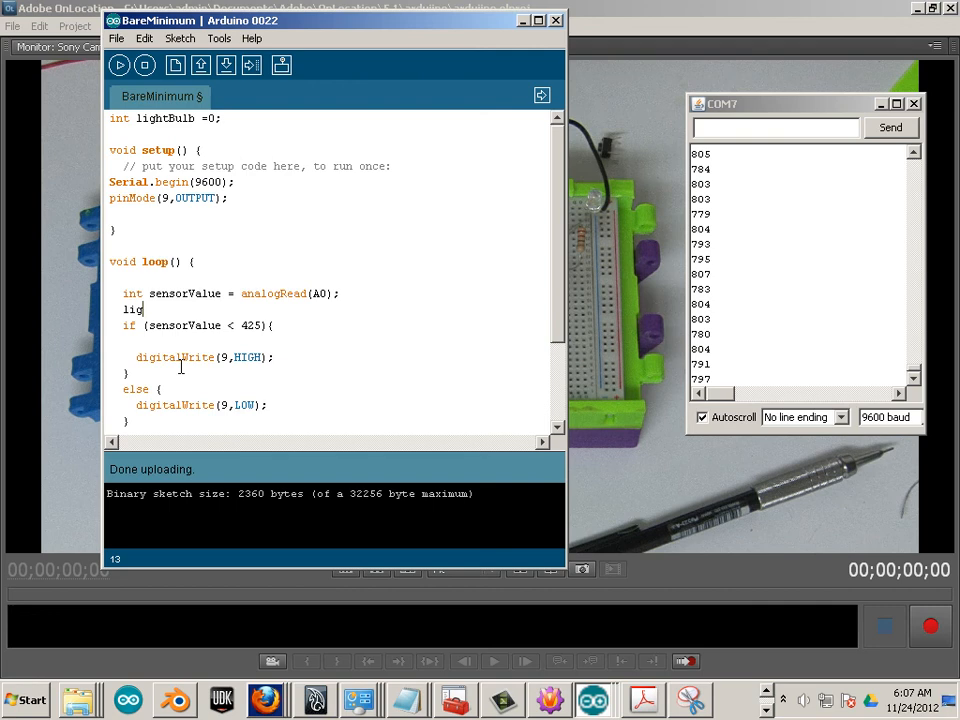
type("htbulb =")
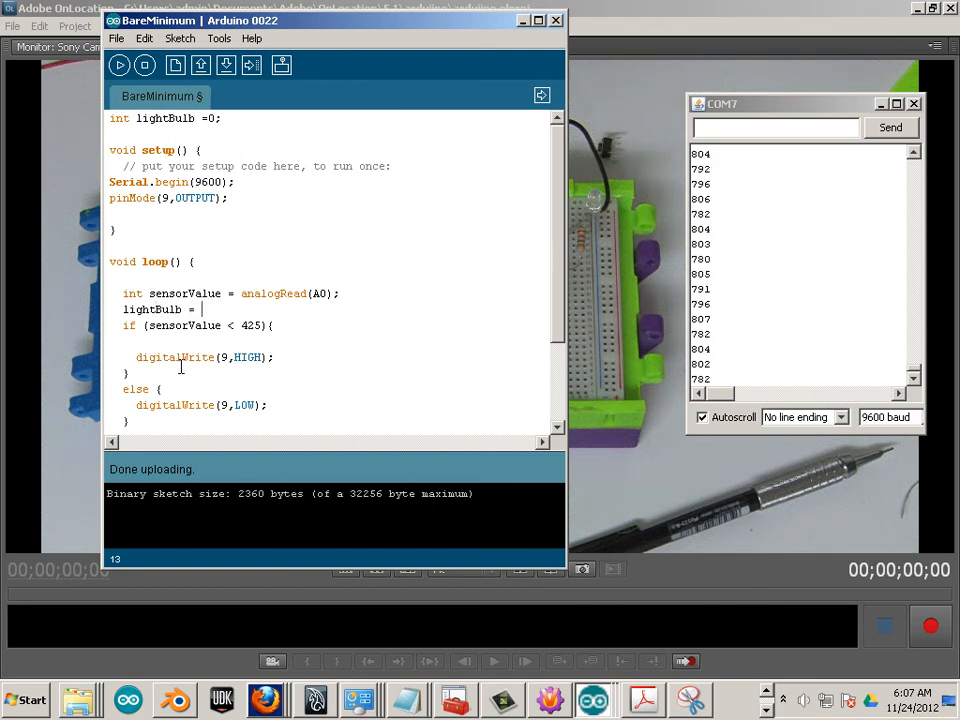
type("map")
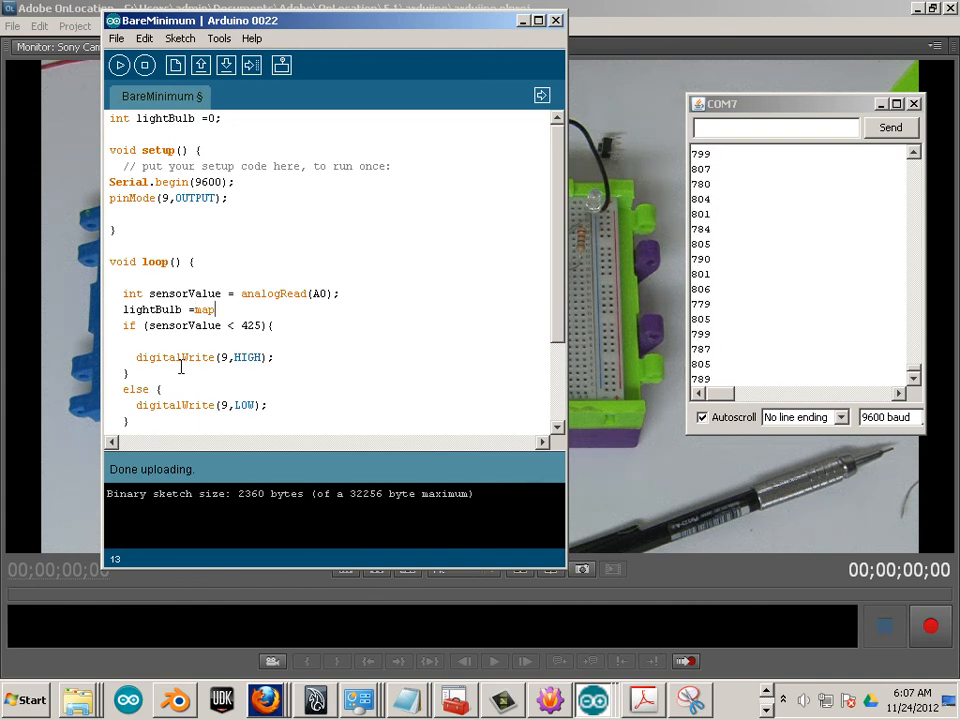
type("(sensorValue,75")
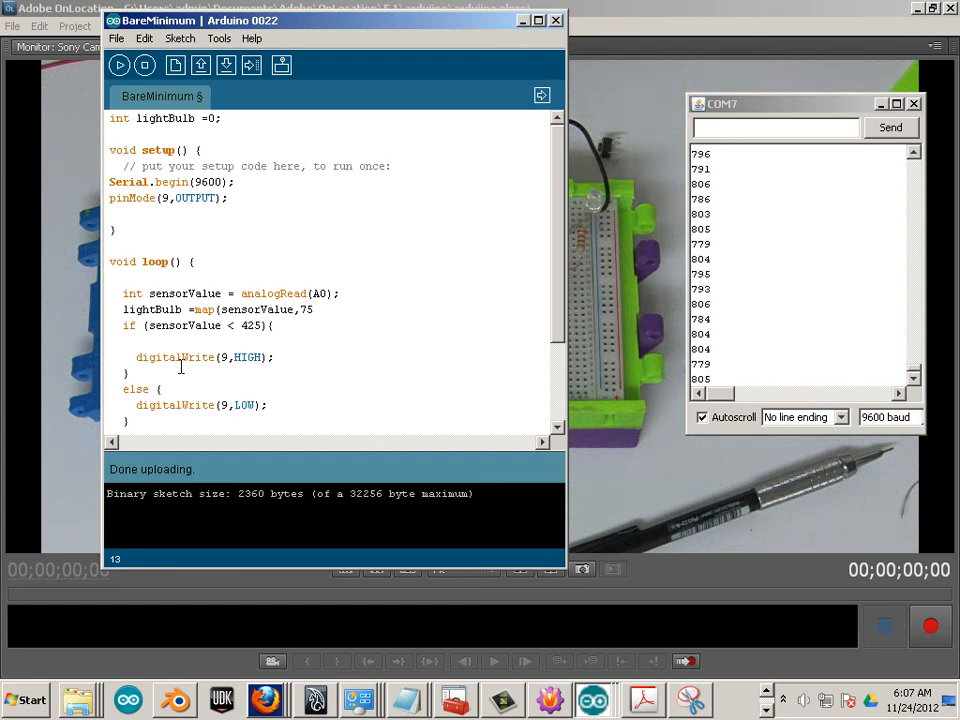
type("0")
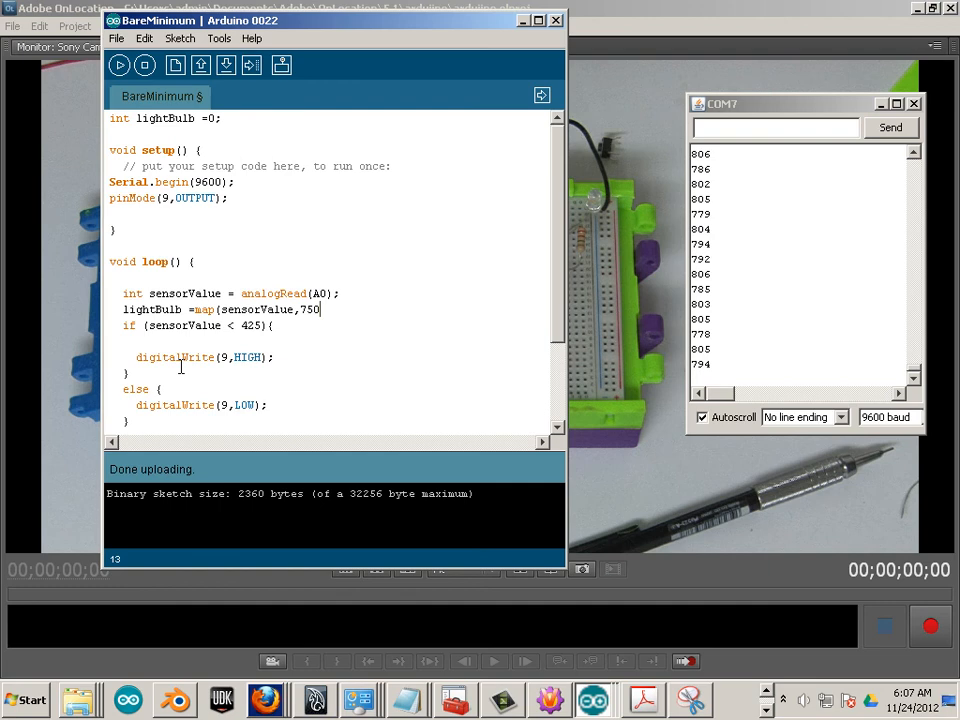
type(",")
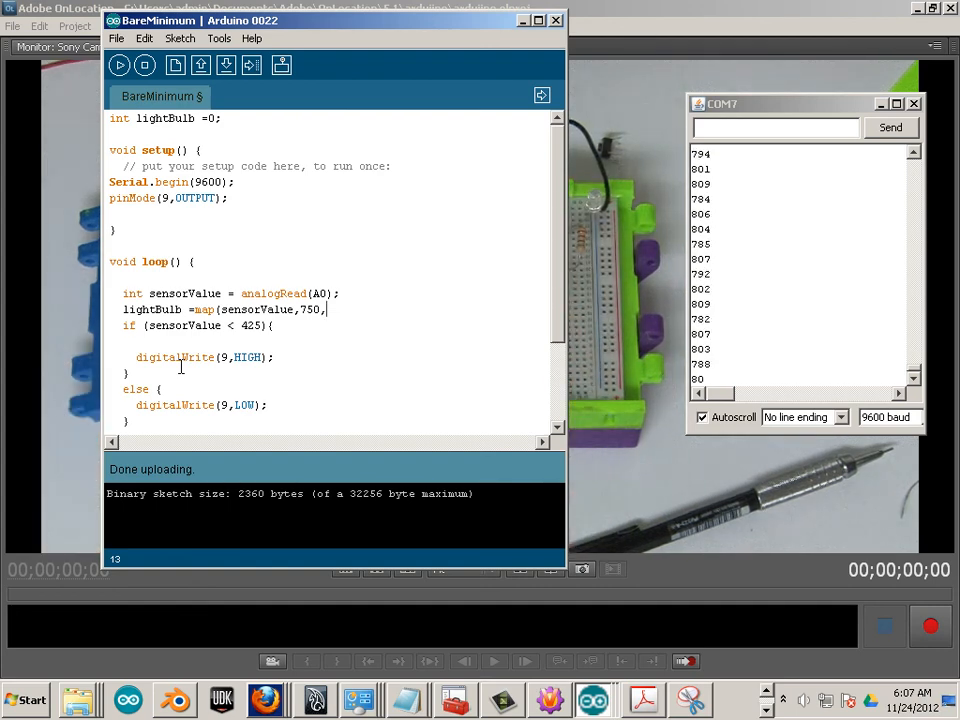
type("398,")
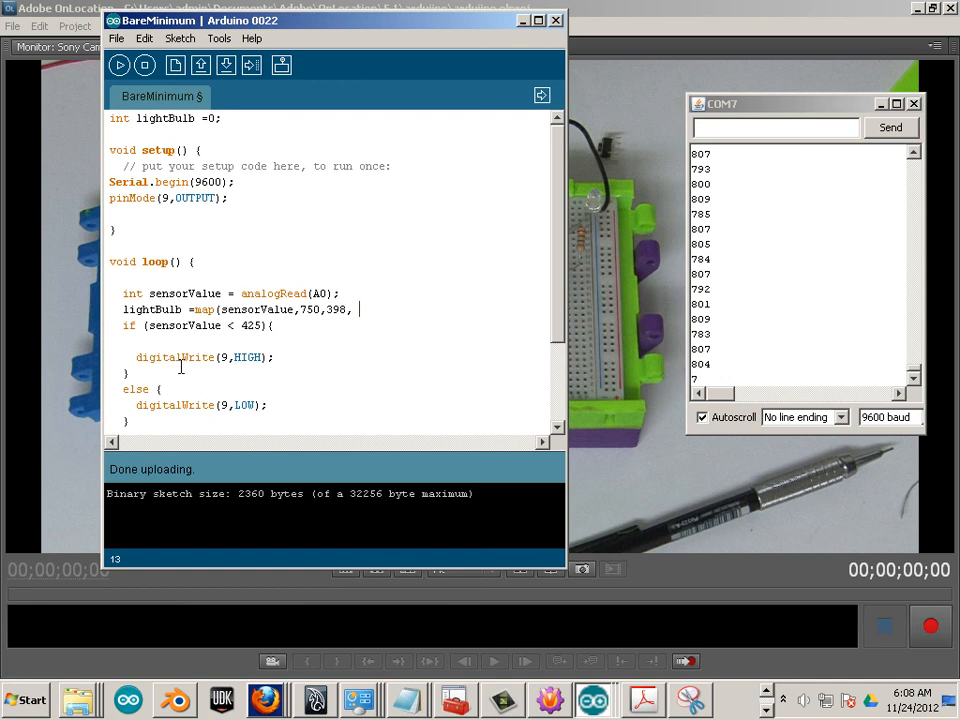
type("3")
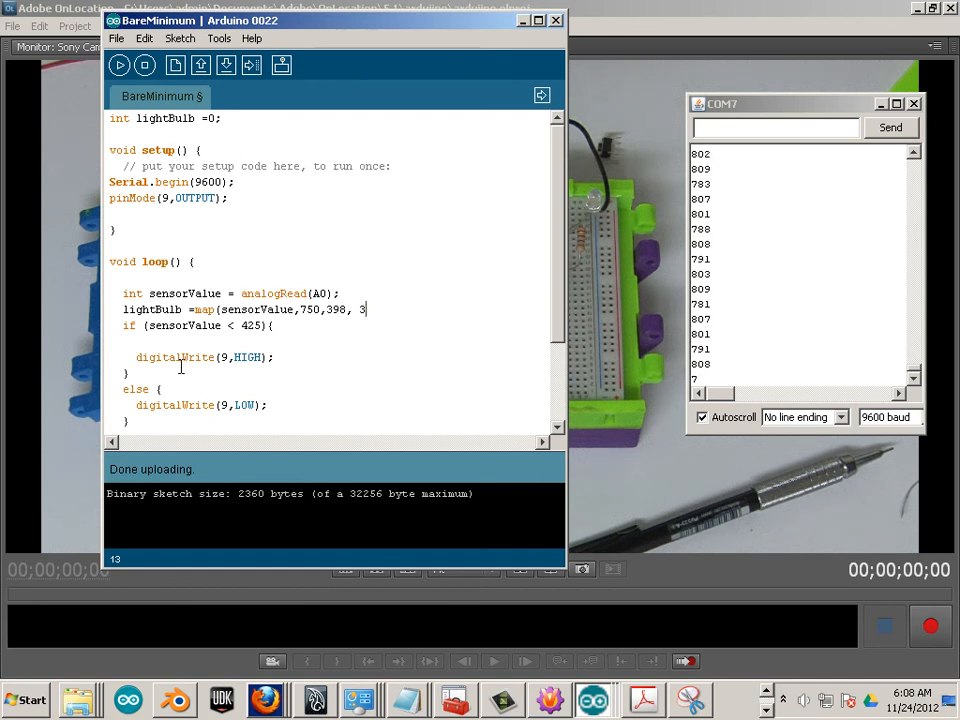
type("0,200);")
left_click(199, 325)
type("ightBulb")
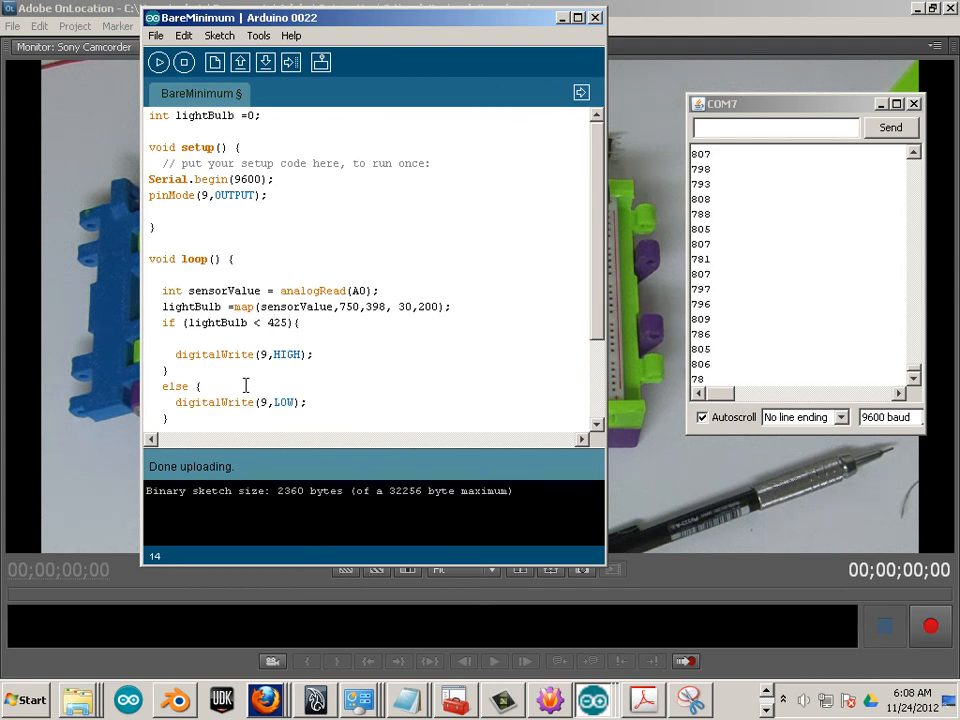
Step: Make Serial.println print lightBulb instead of sensorValue, then verify the sketch
scroll("down", 3)
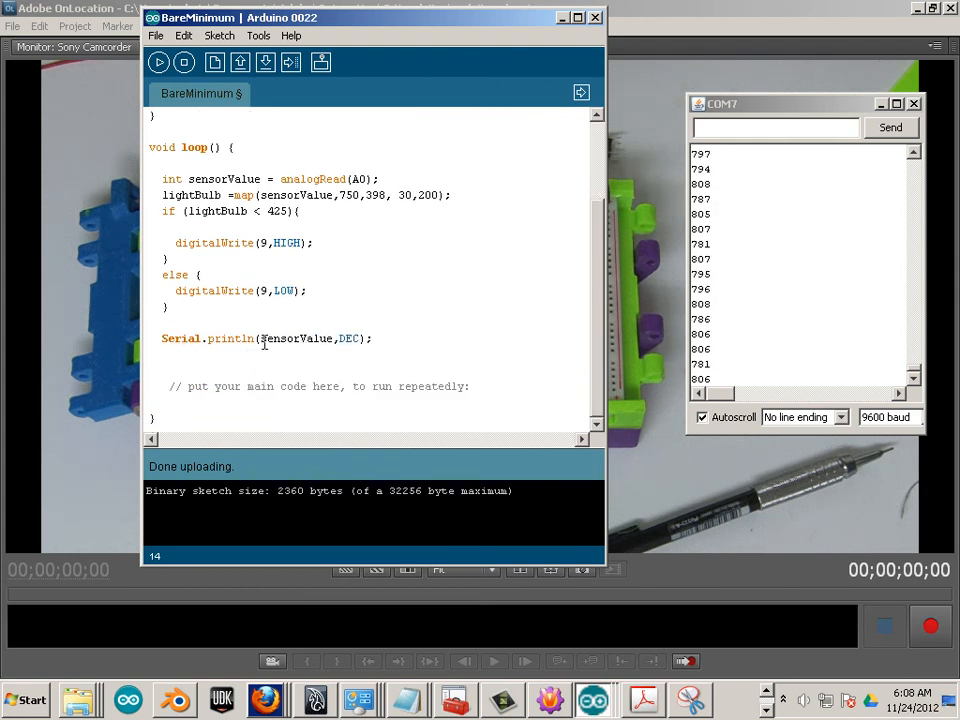
double_click(298, 338)
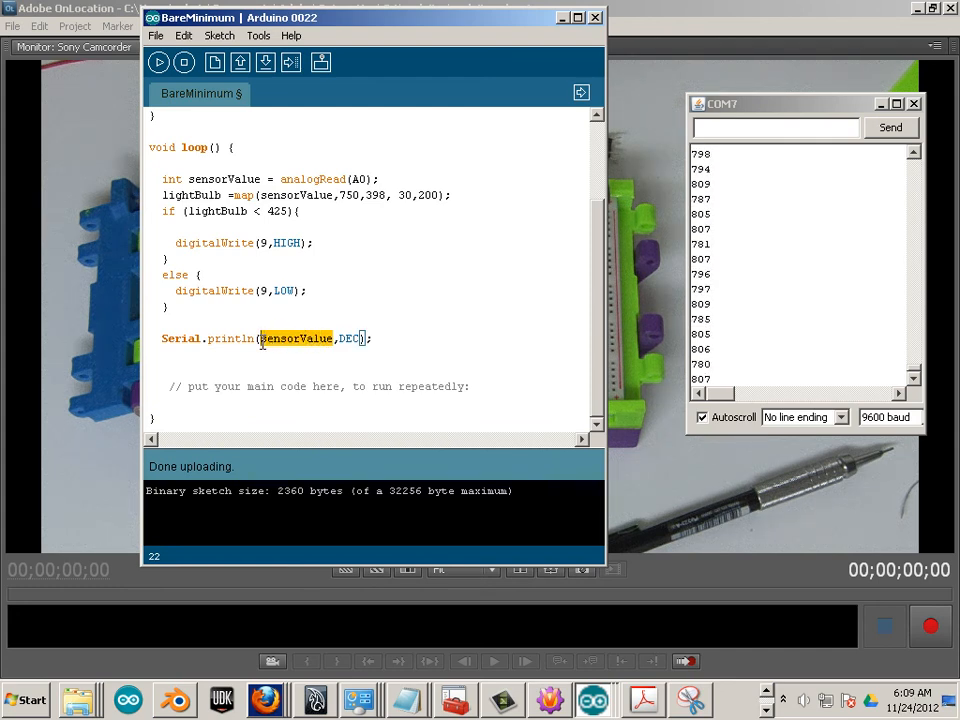
type("lightBulb")
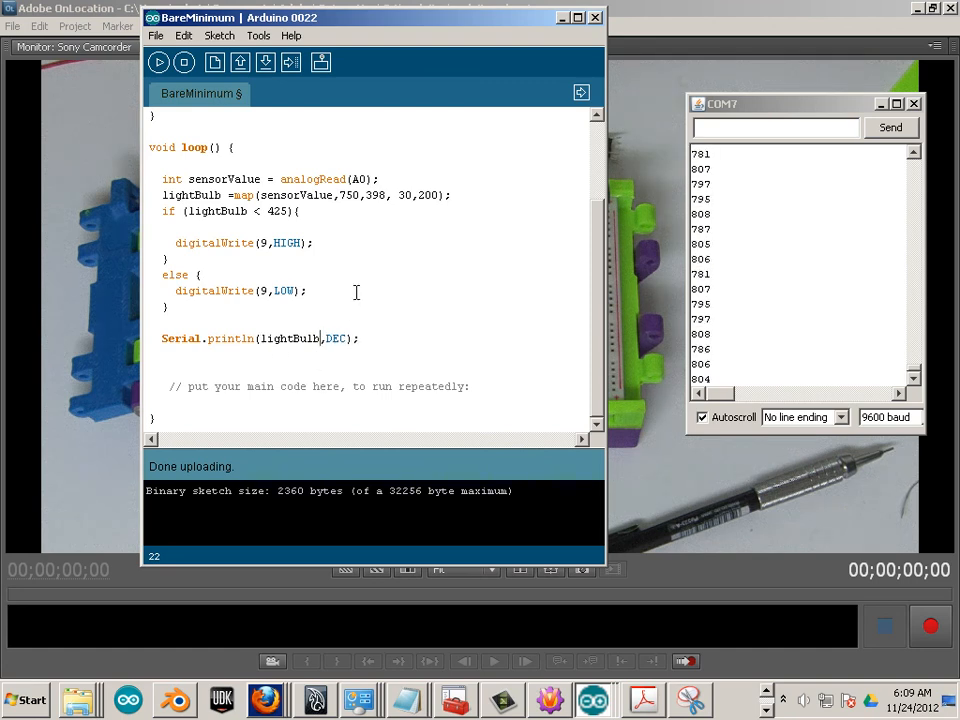
scroll("up", 3)
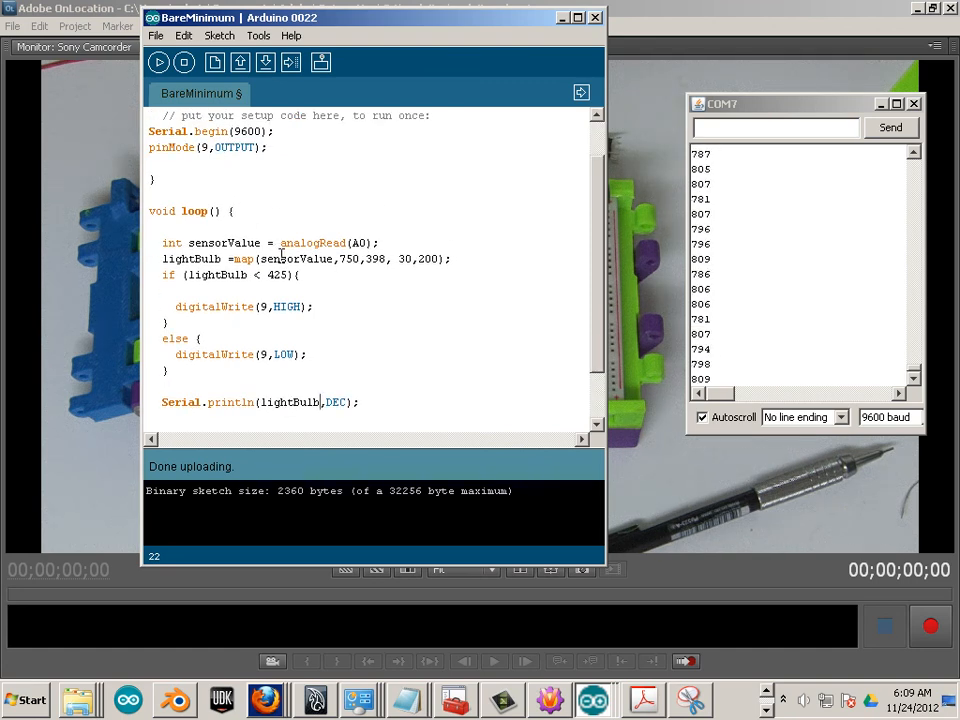
left_click(158, 62)
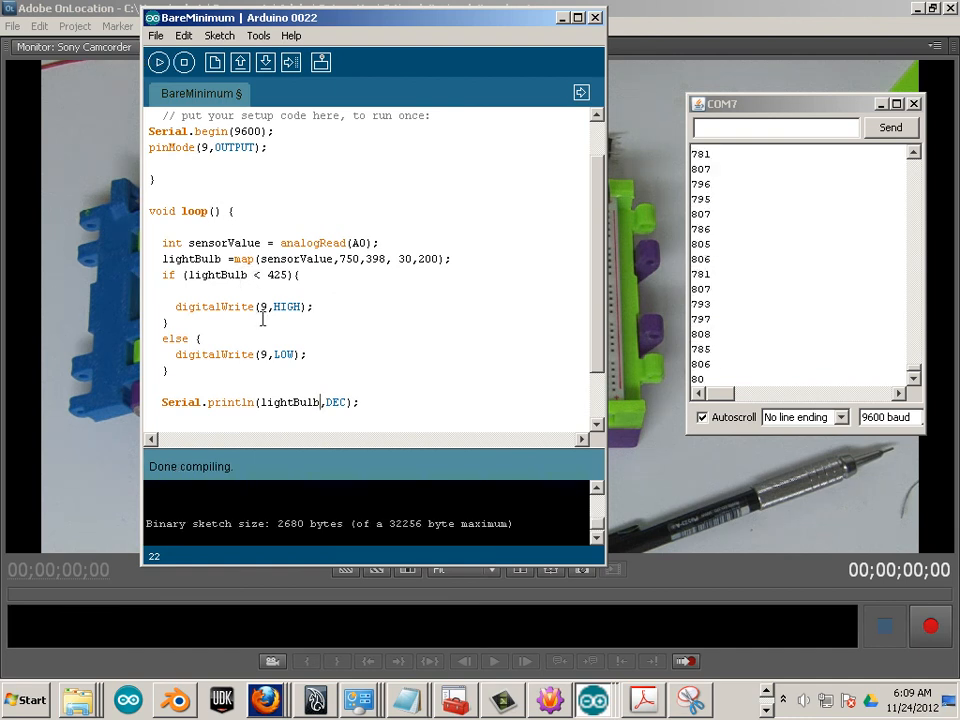
Step: Select the 425 threshold, upload the sketch, and reopen the COM7 serial monitor
double_click(277, 274)
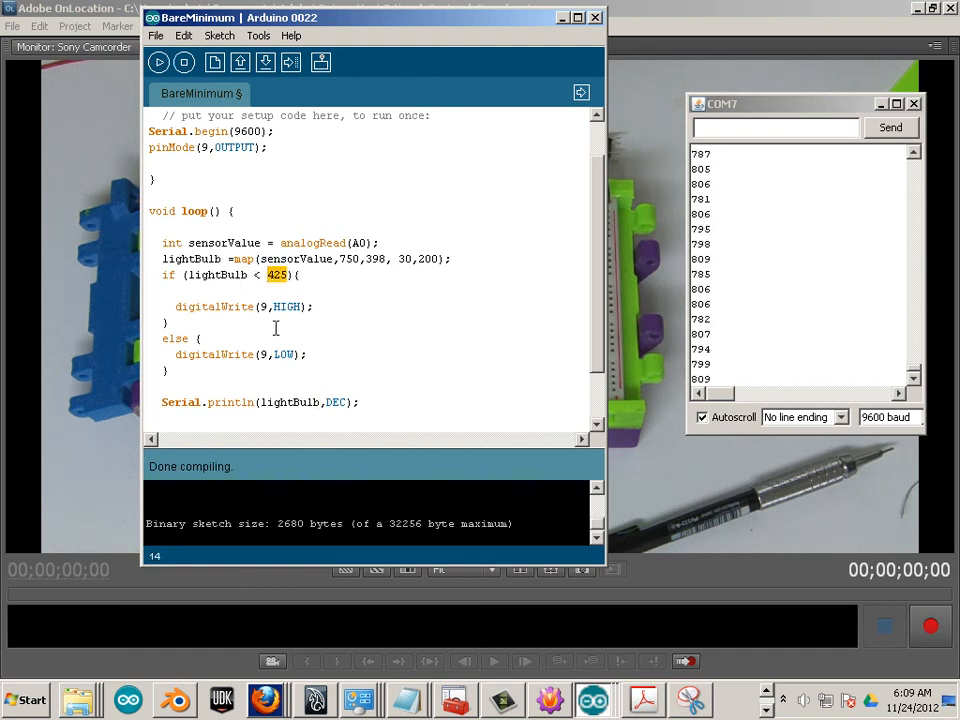
left_click(290, 62)
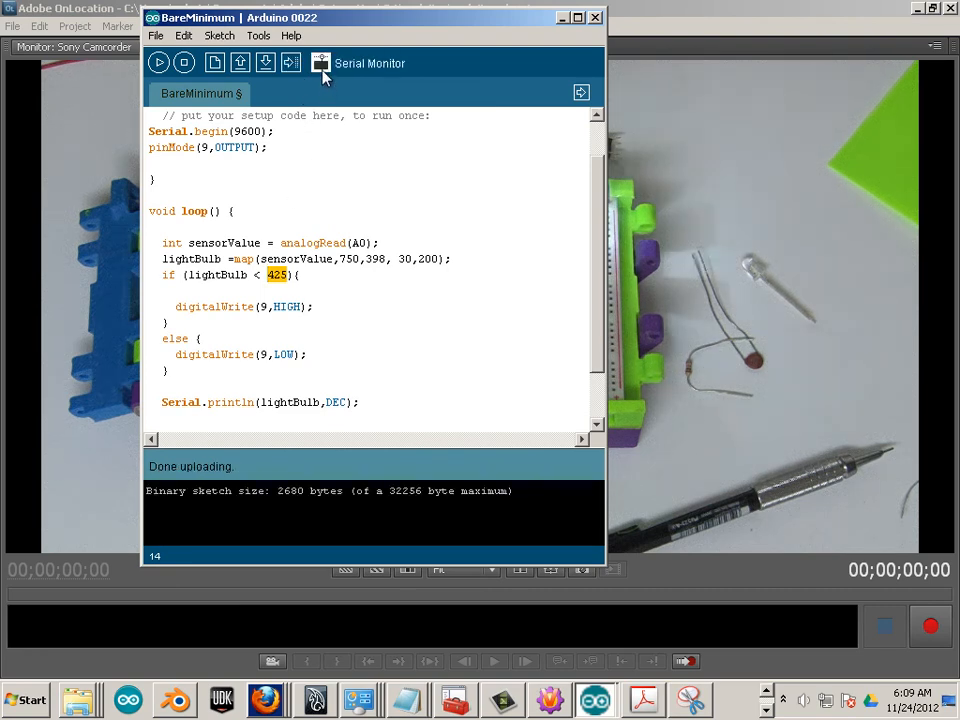
left_click(320, 62)
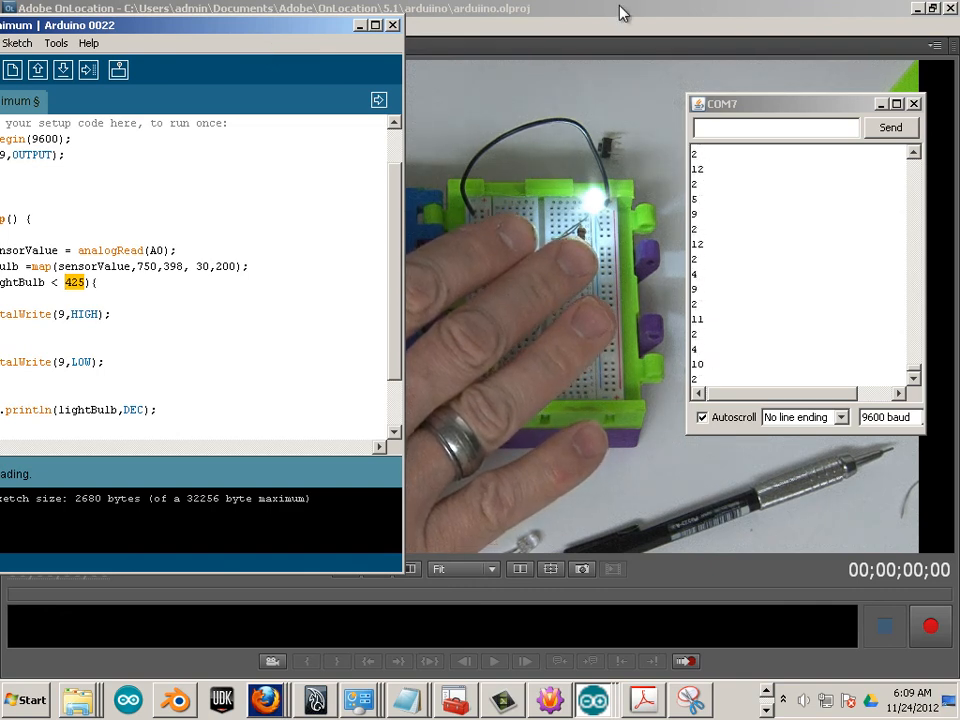
Step: Upload the sketch with the if-test changed to compare lightBulb against 130
left_click(375, 25)
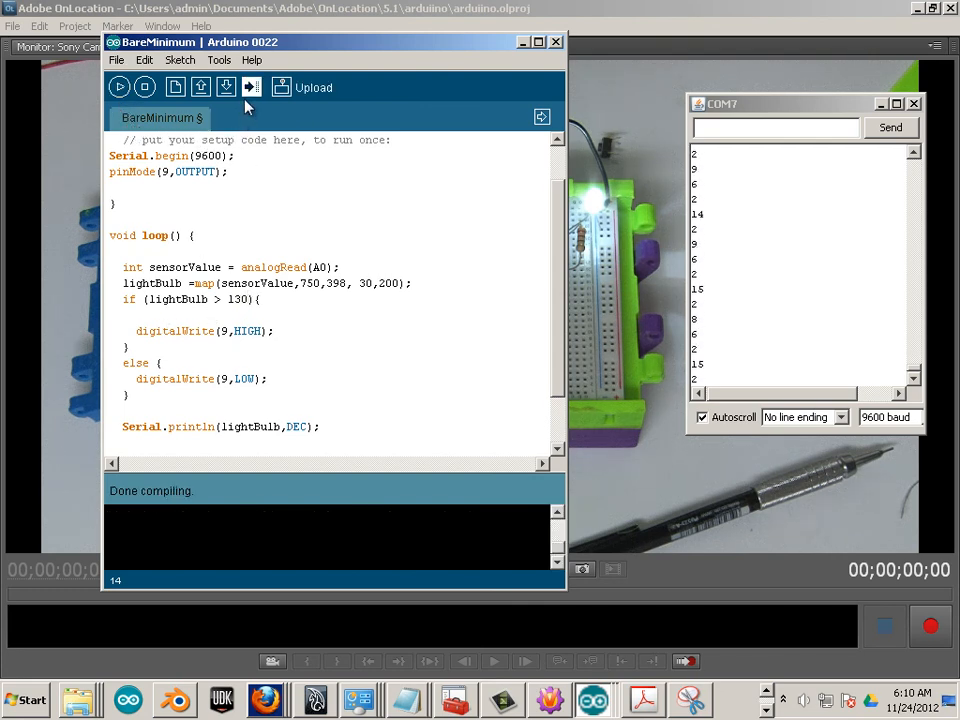
left_click(252, 87)
type("<")
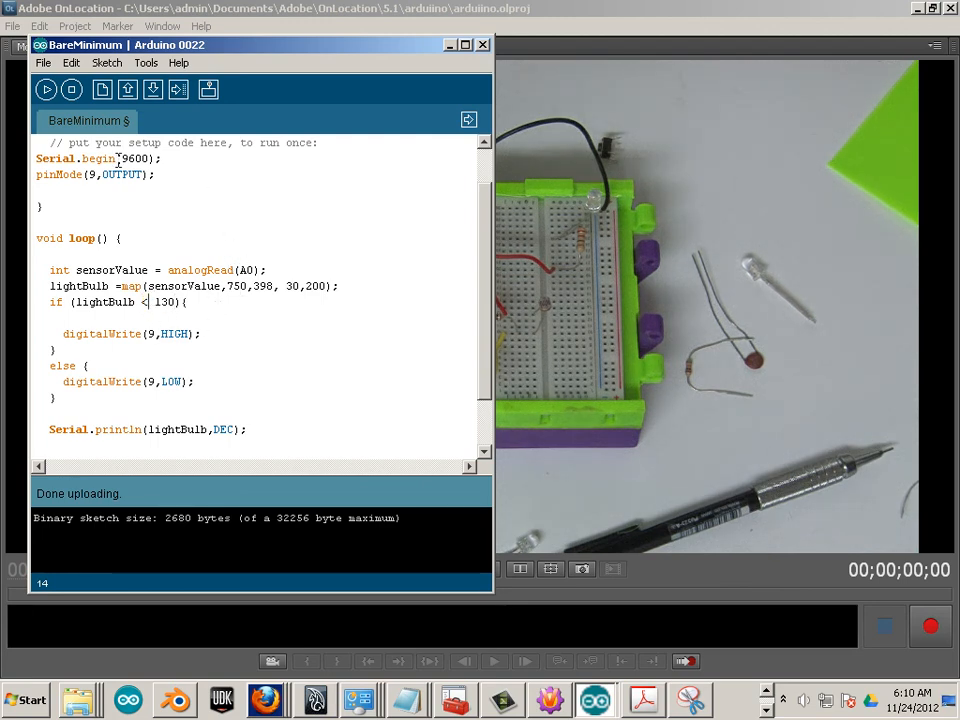
Step: Edit the if condition in the lightBulb < 130 sketch
left_click(46, 90)
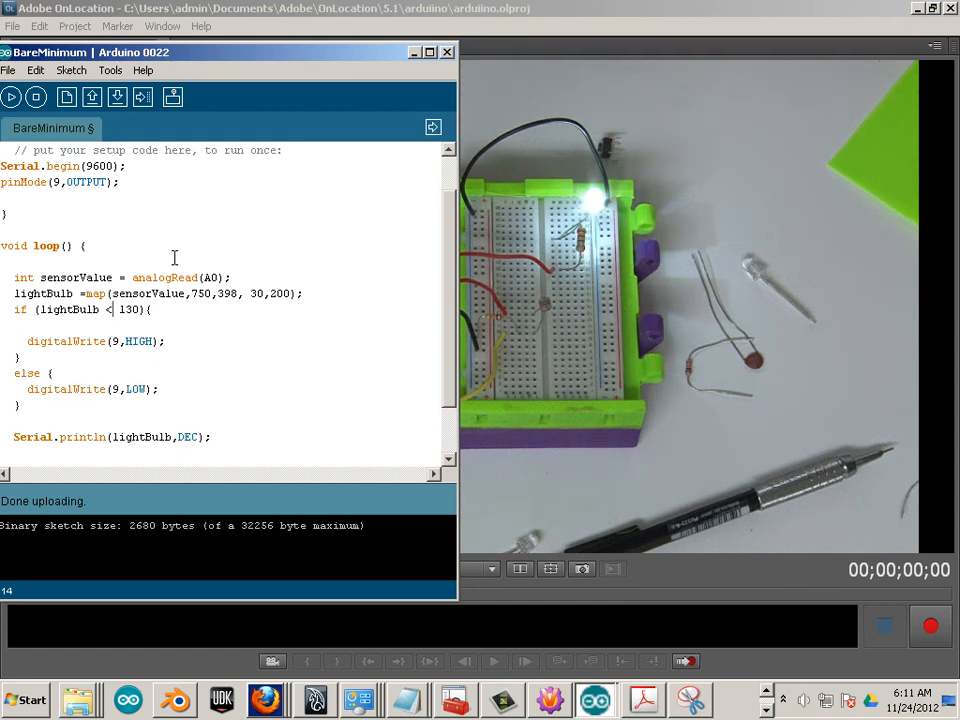
mouse_move(475, 318)
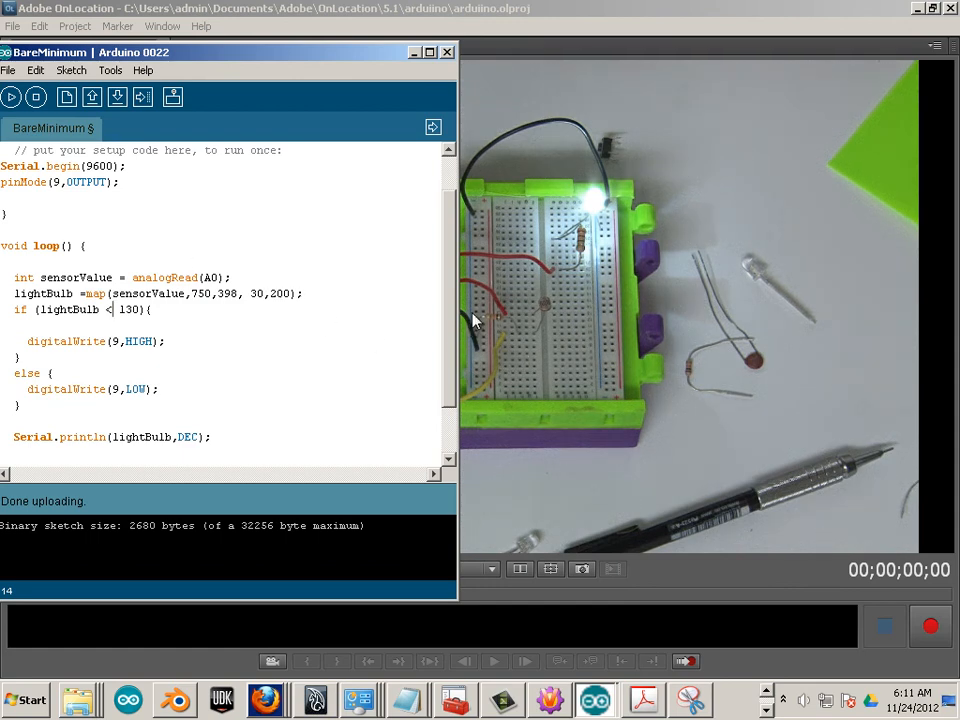
mouse_move(600, 223)
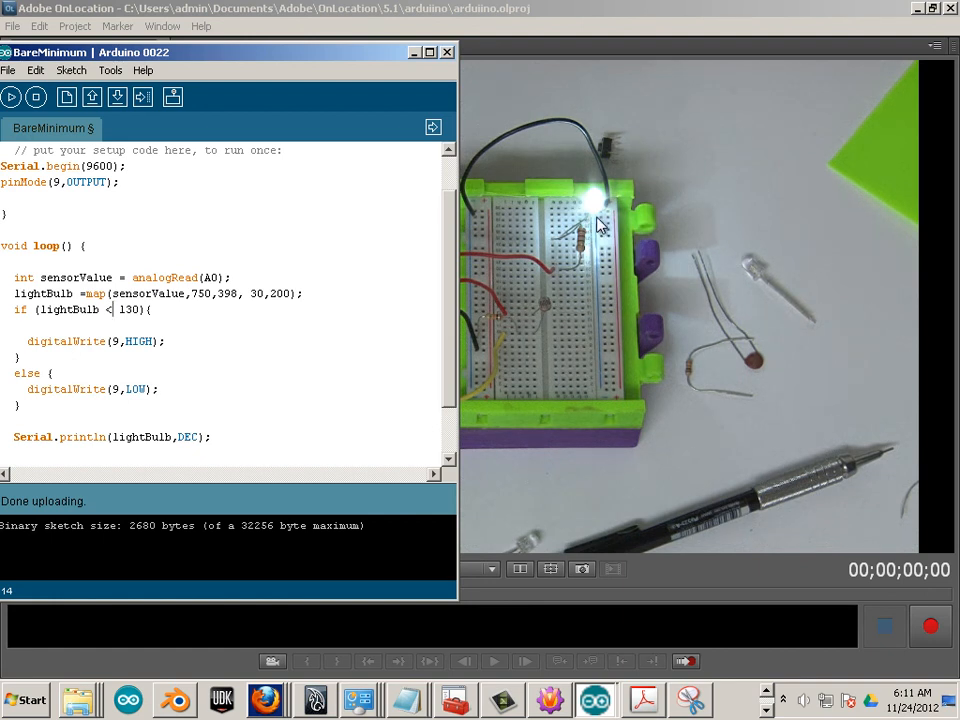
mouse_move(547, 312)
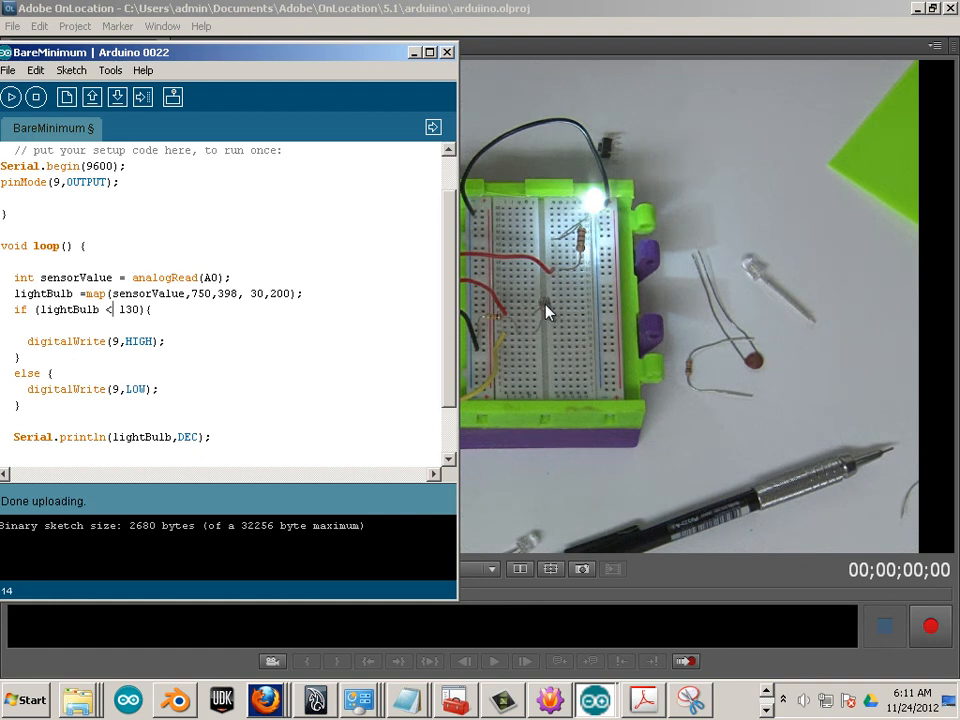
mouse_move(538, 318)
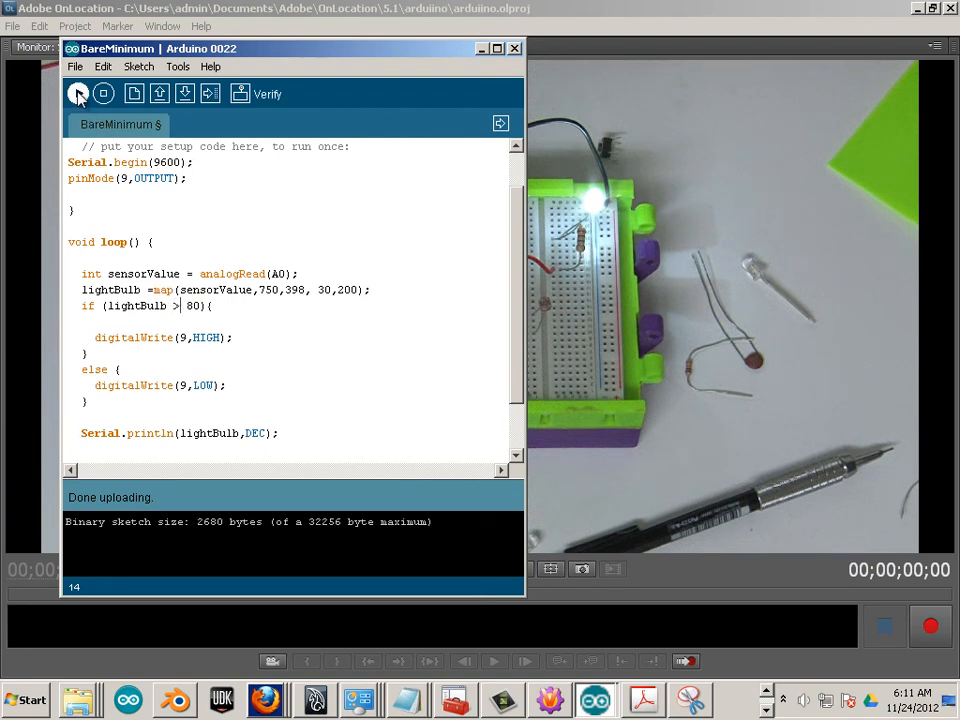
Step: Verify and upload the lightBulb > 80 sketch, then scroll to the top
left_click(78, 93)
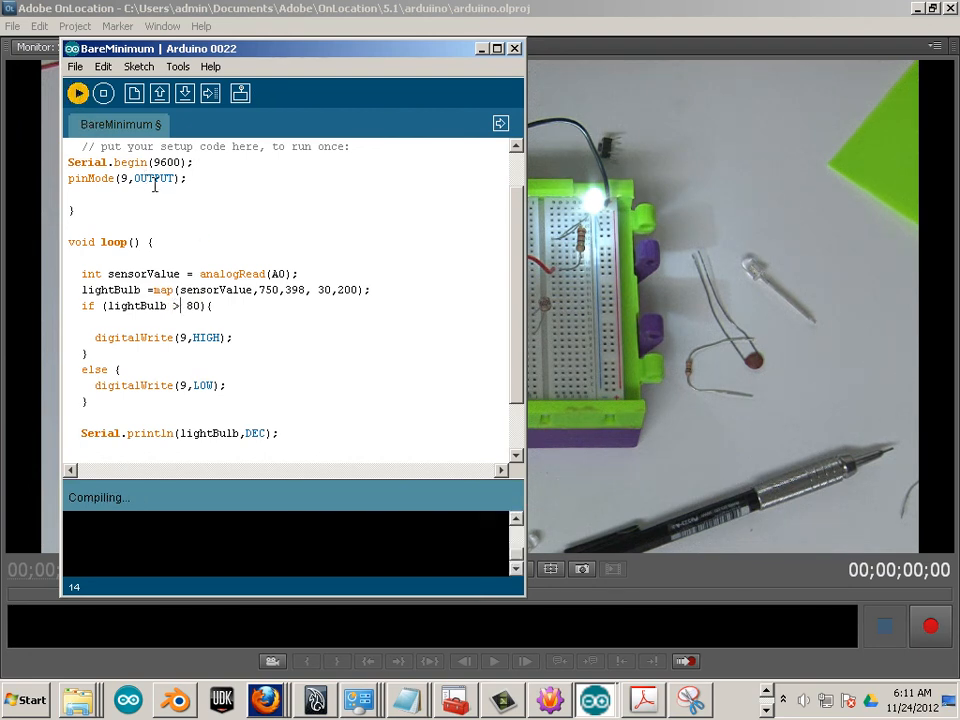
left_click(209, 92)
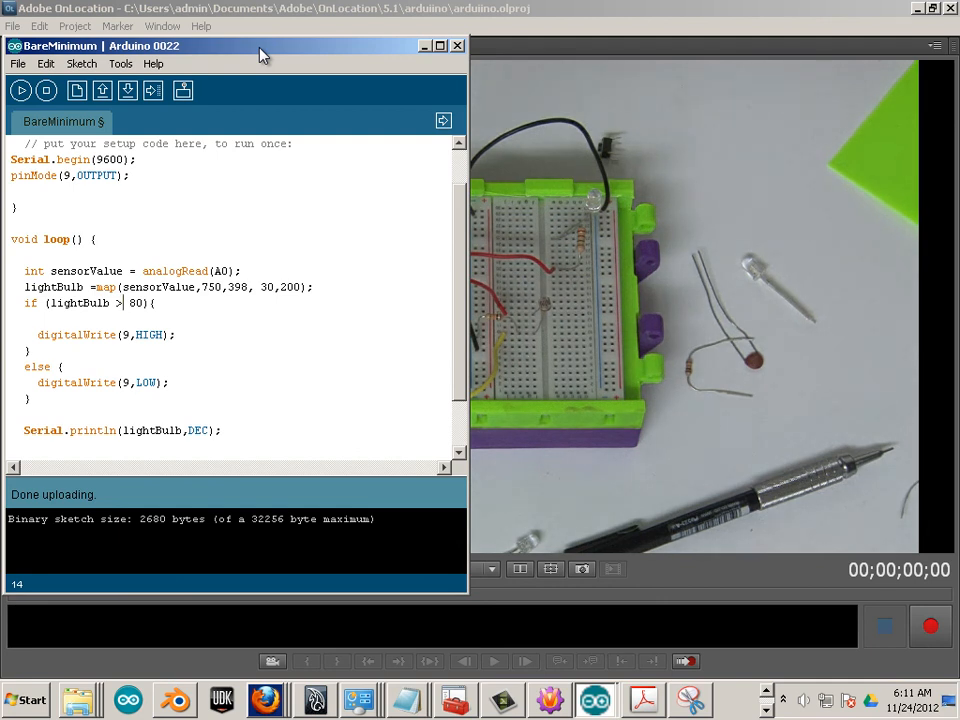
mouse_move(277, 56)
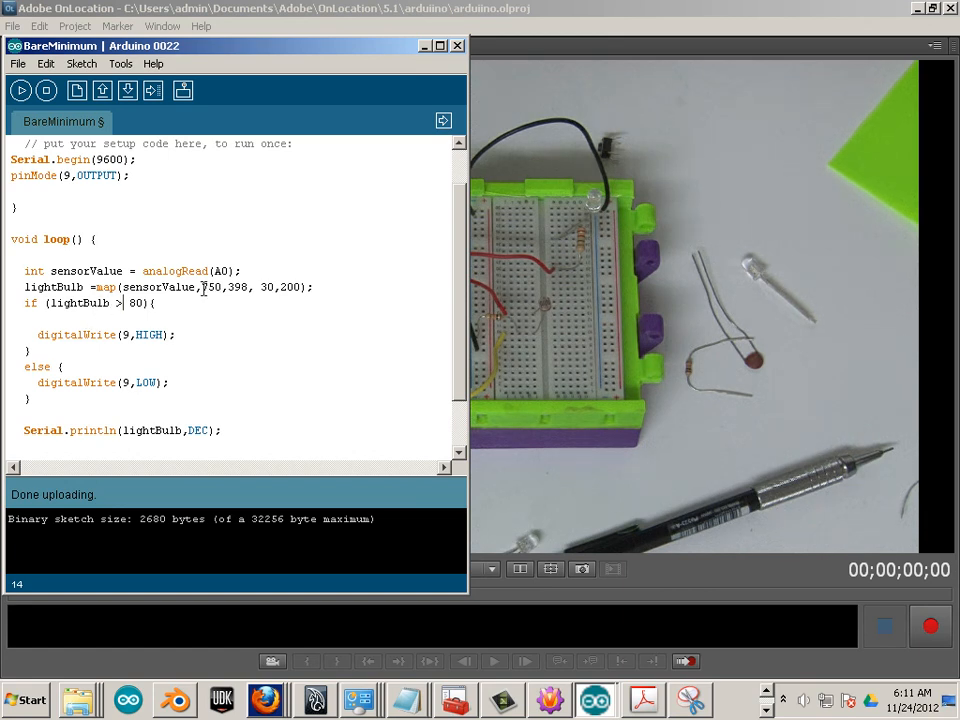
scroll("up", 3)
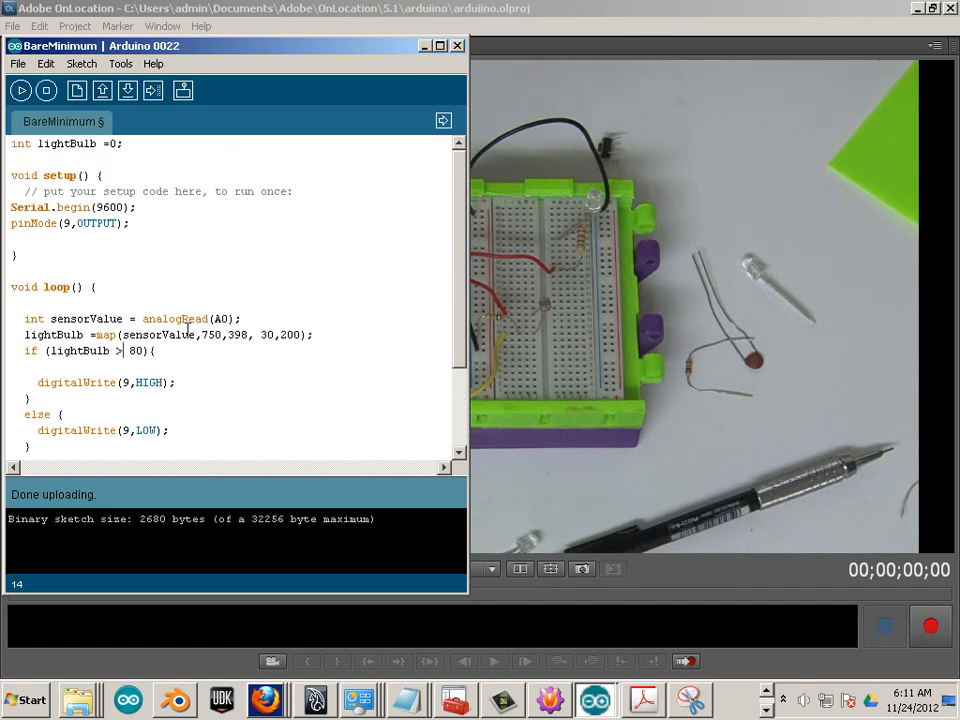